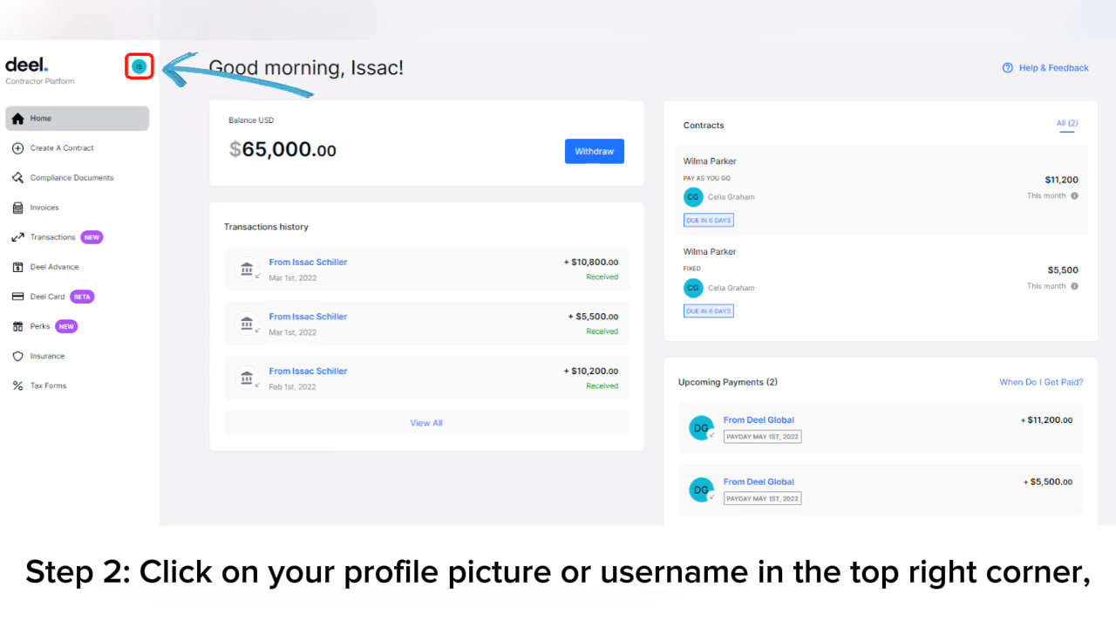
left_click(139, 66)
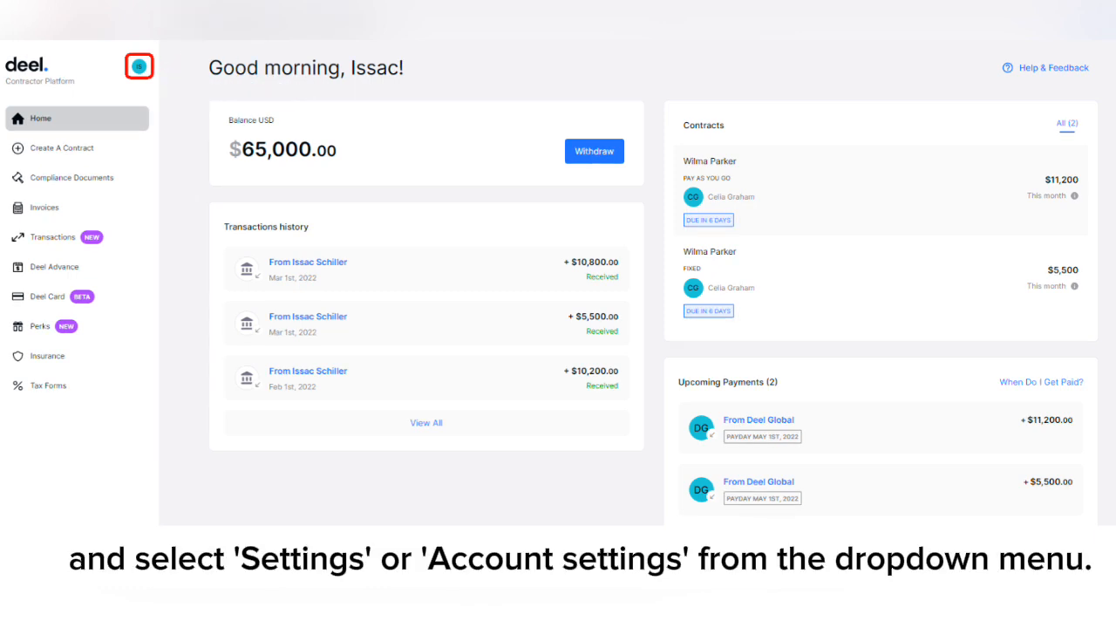